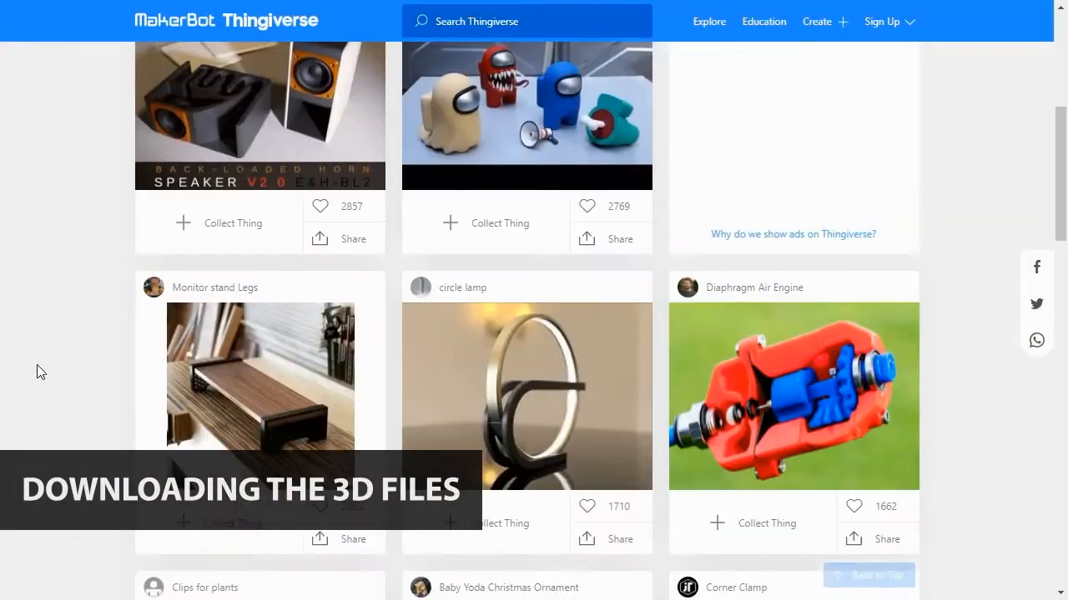
# Search Thingiverse for "Learning Blade wind" and browse the resulting turbine models
pyautogui.scroll(-3)
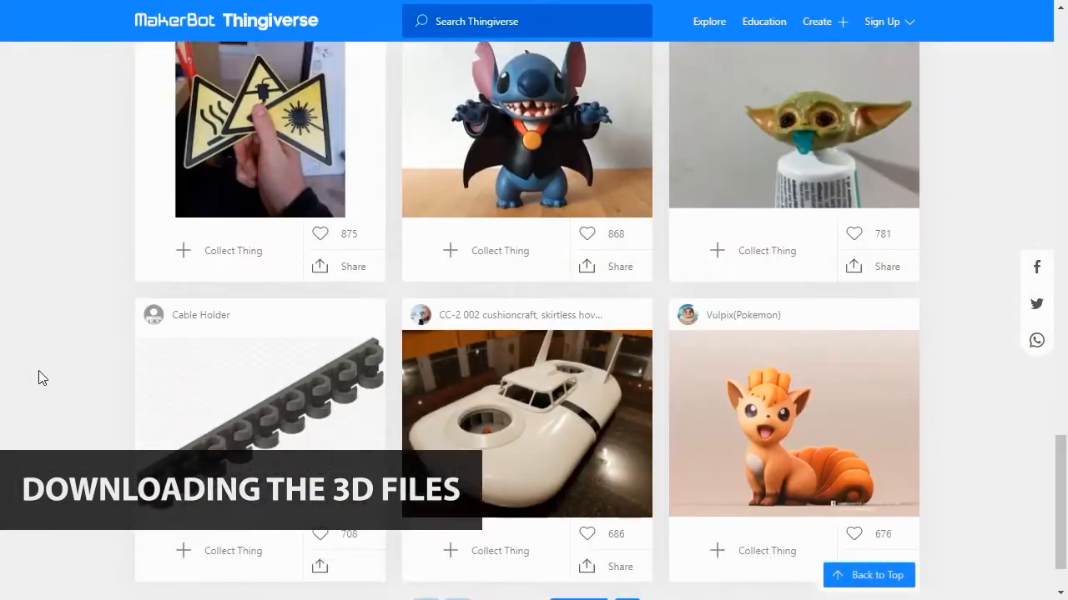
pyautogui.scroll(3)
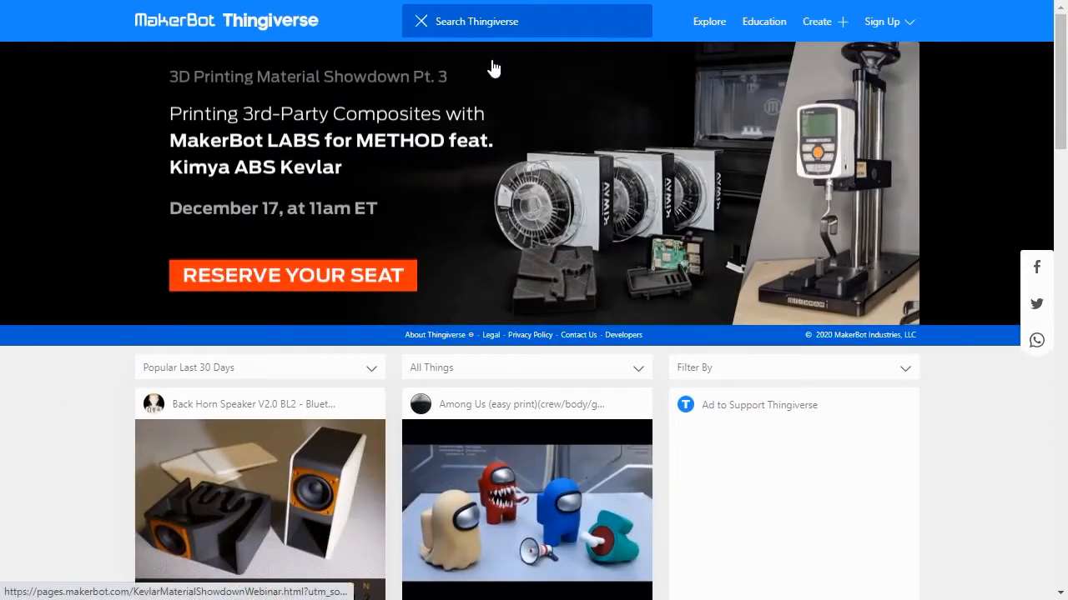
pyautogui.write('Learning Blade wind')
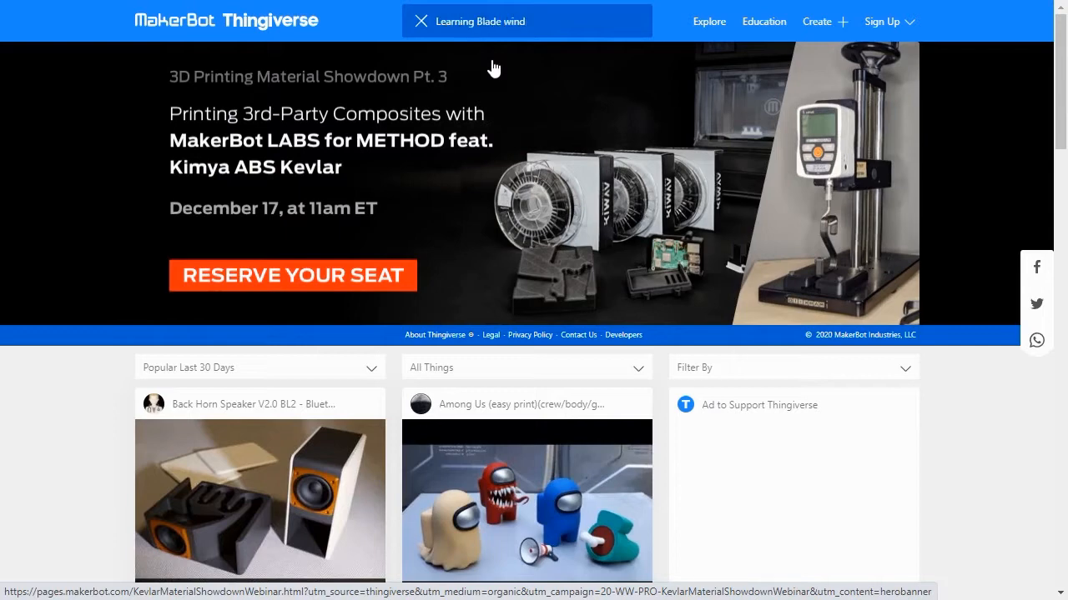
pyautogui.press('Enter')
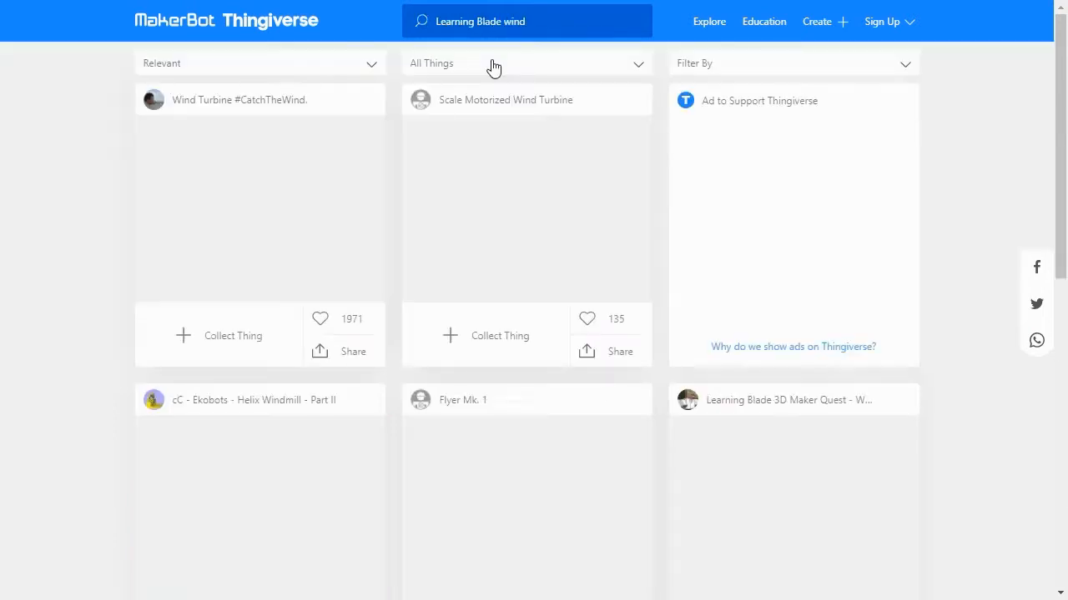
pyautogui.scroll(-3)
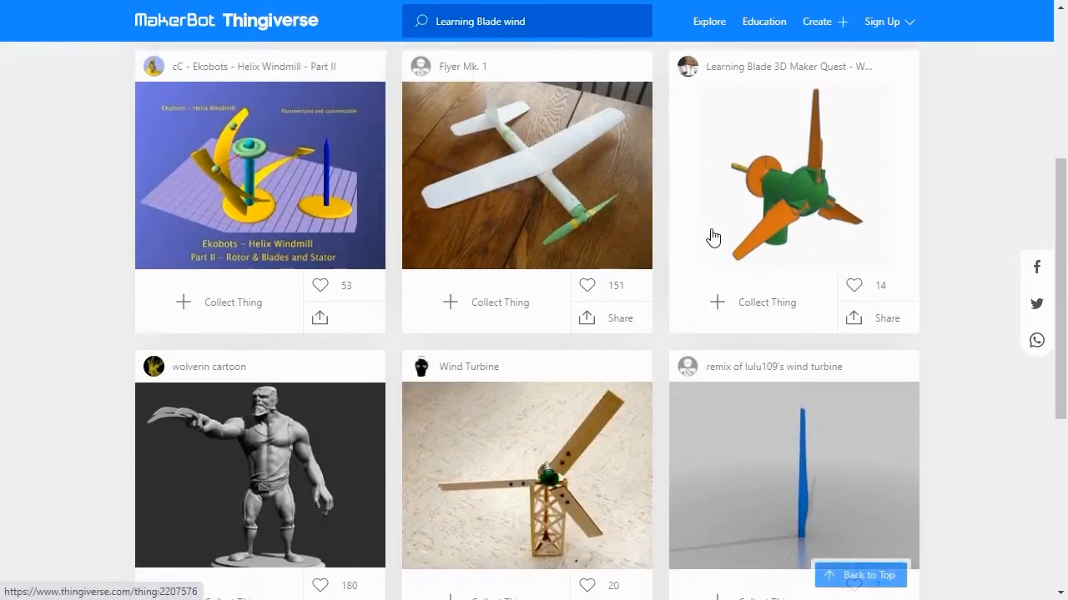
# View the Learning Blade 3D Maker Quest wind turbine page and its printed-part photos
pyautogui.click(792, 175)
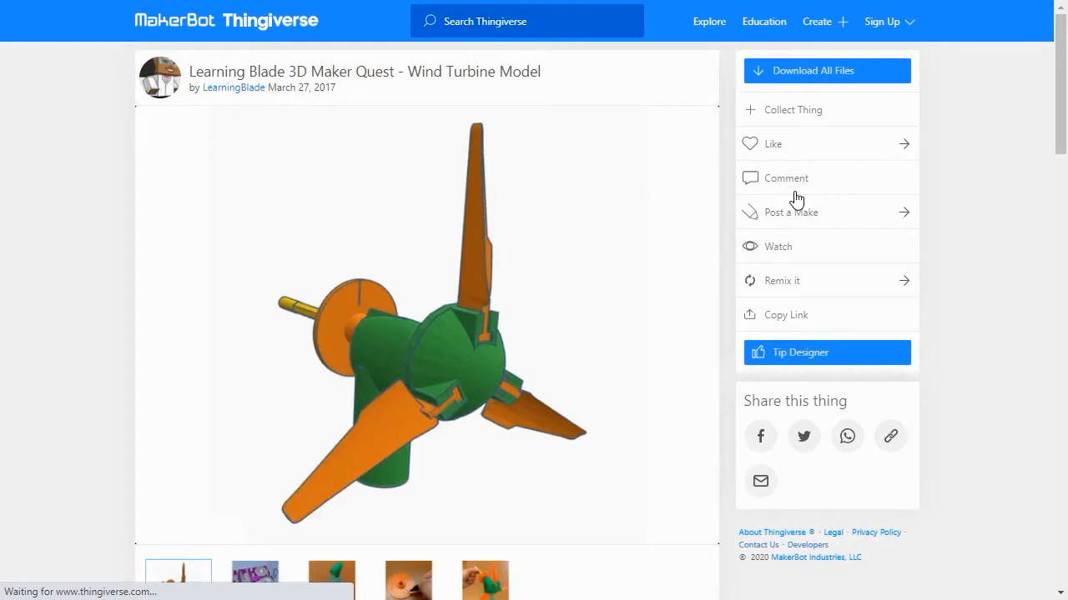
pyautogui.click(254, 517)
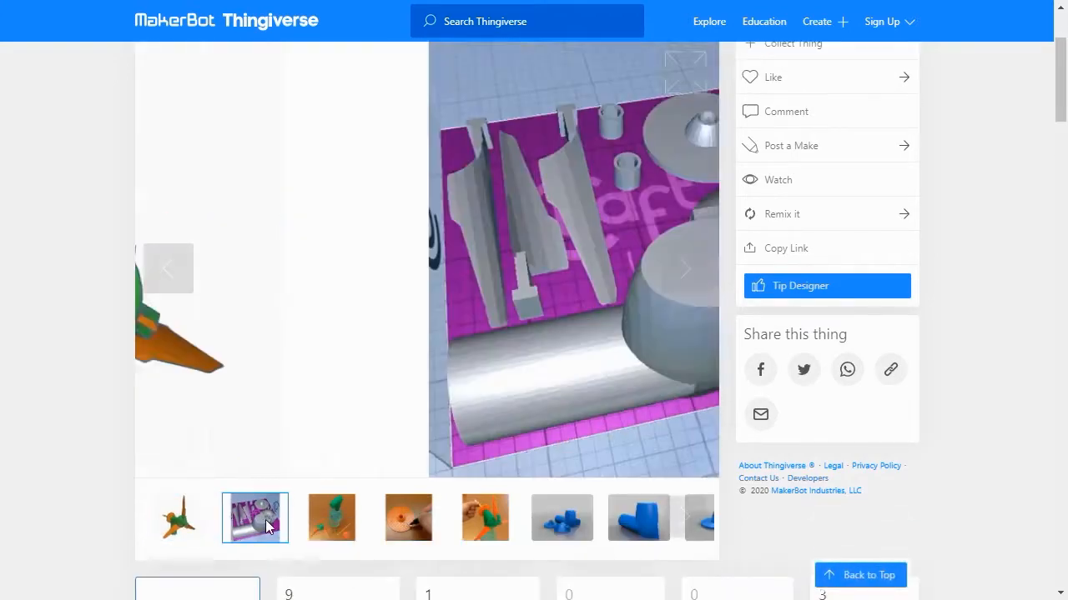
pyautogui.click(484, 518)
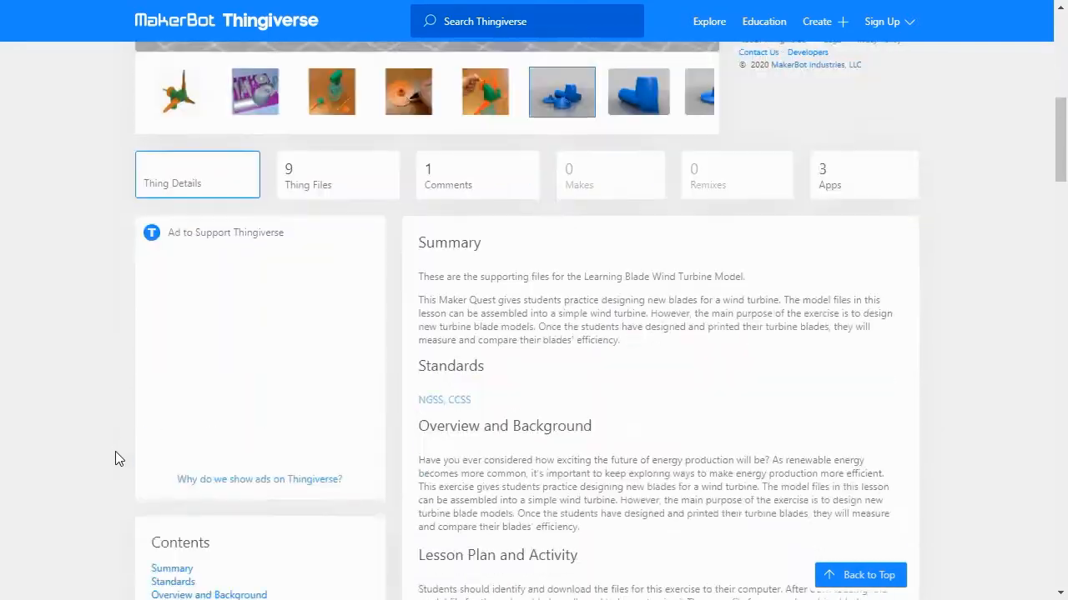
pyautogui.scroll(-3)
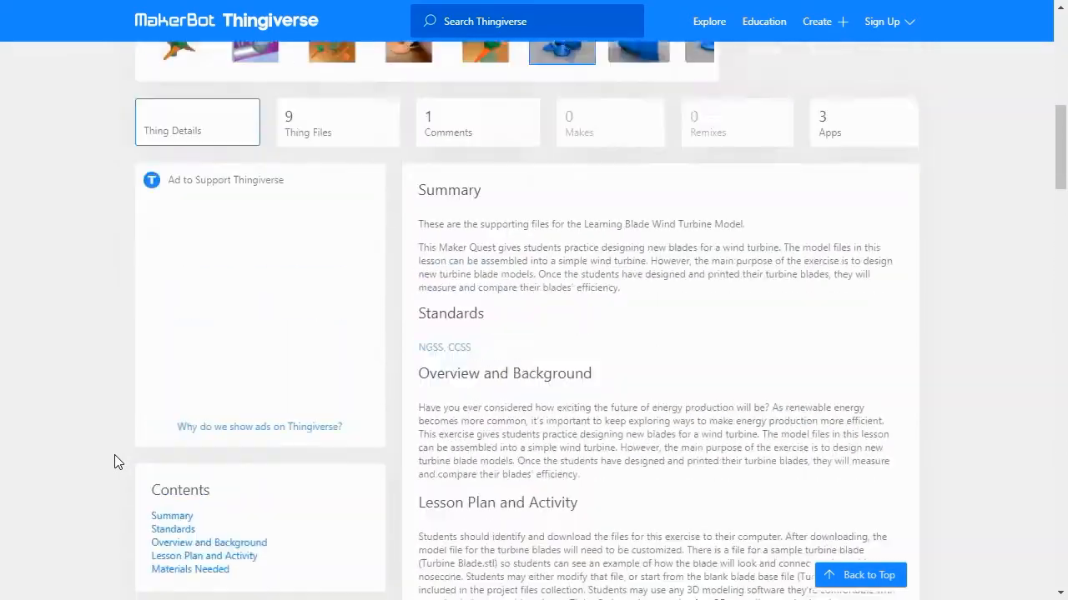
# Download all of the wind turbine model's files as one zip from Thing Files
pyautogui.click(337, 124)
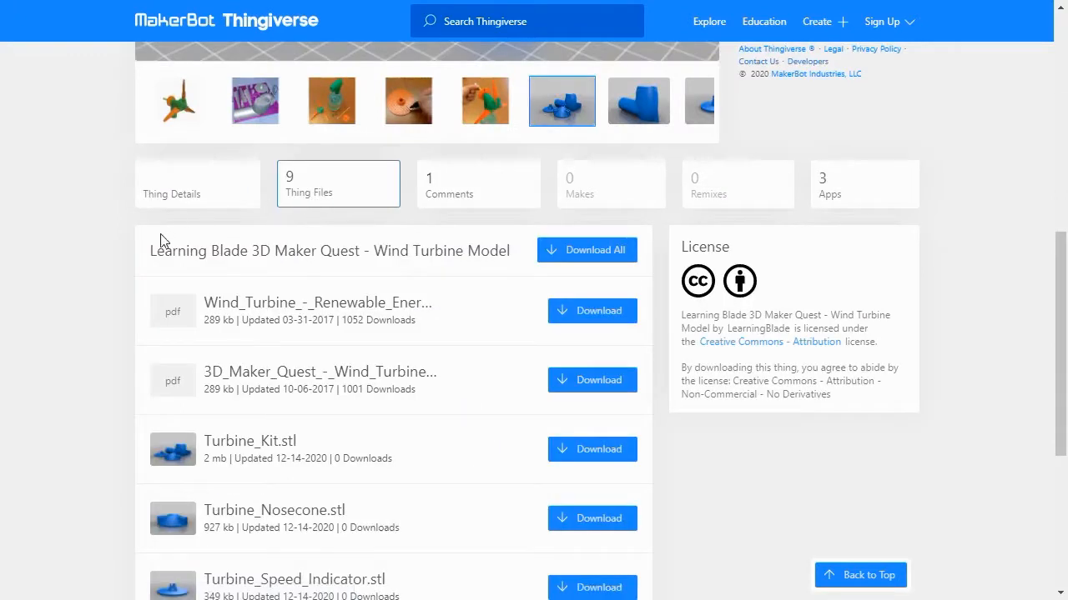
pyautogui.scroll(-3)
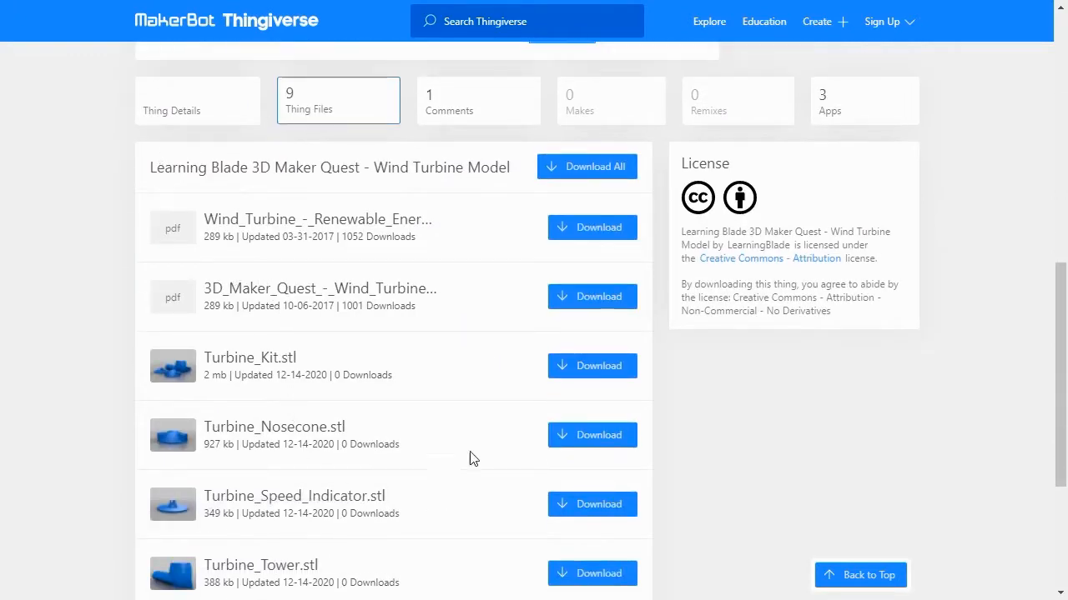
pyautogui.click(587, 167)
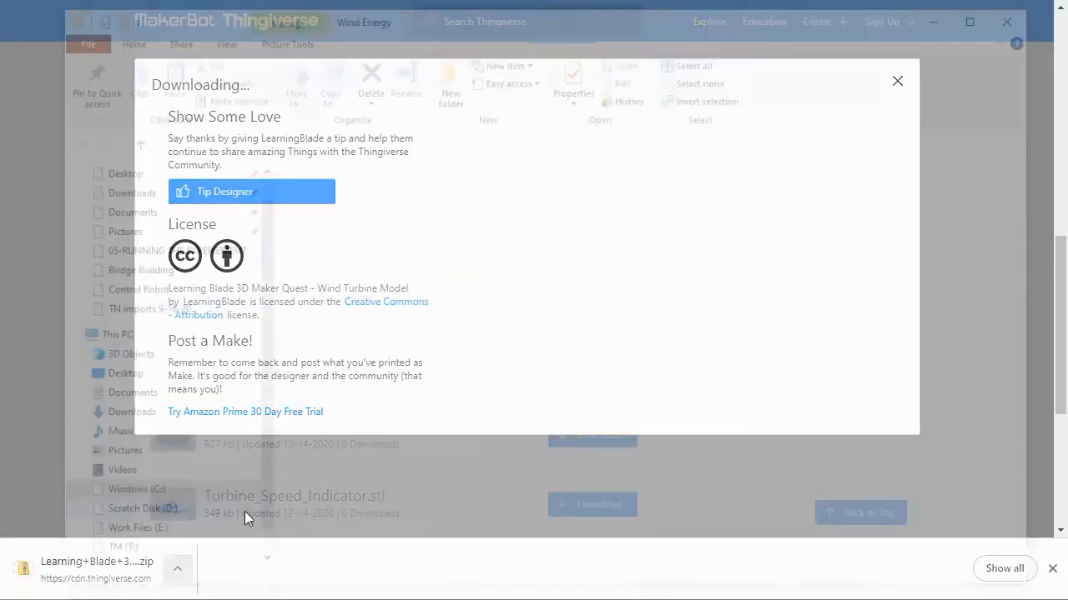
# Extract the downloaded wind turbine zip in the Wind Energy folder
pyautogui.rightClick(324, 217)
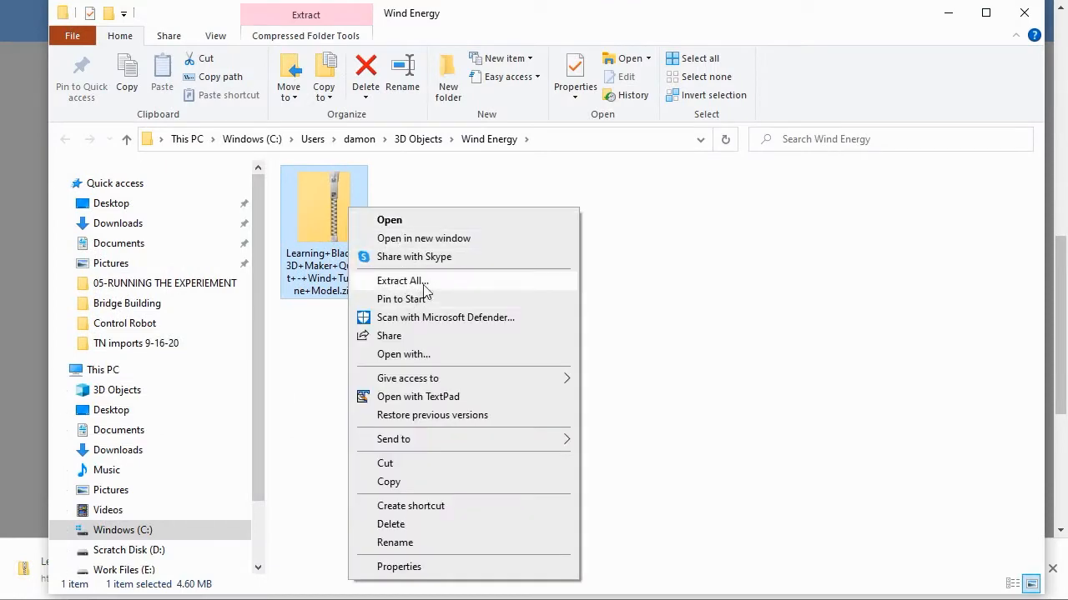
pyautogui.click(402, 280)
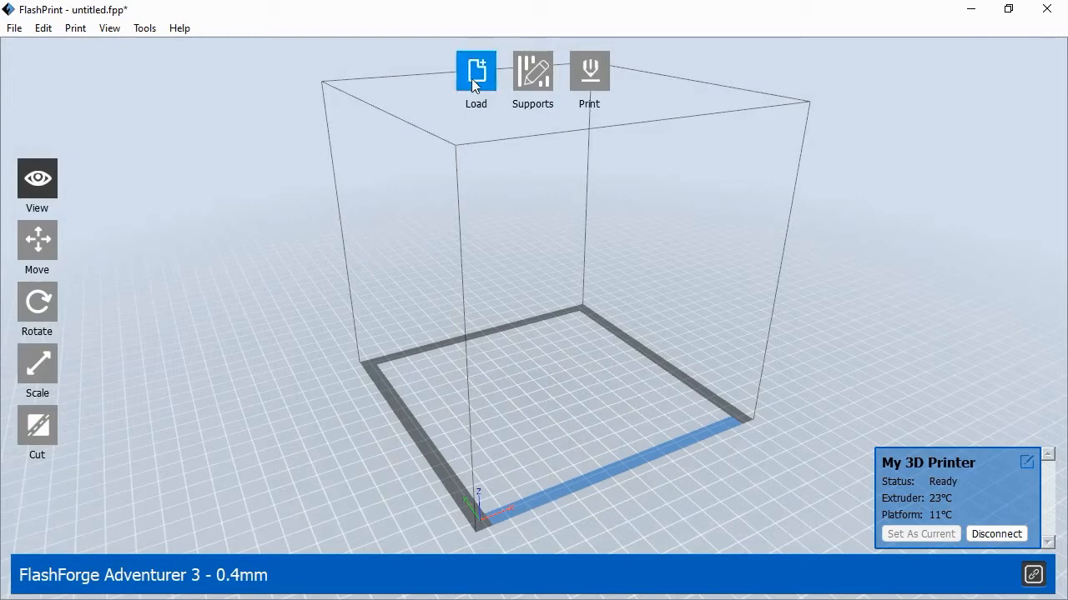
# Load Turbine_Kit.stl onto the build platform and view the plate from above
pyautogui.click(475, 70)
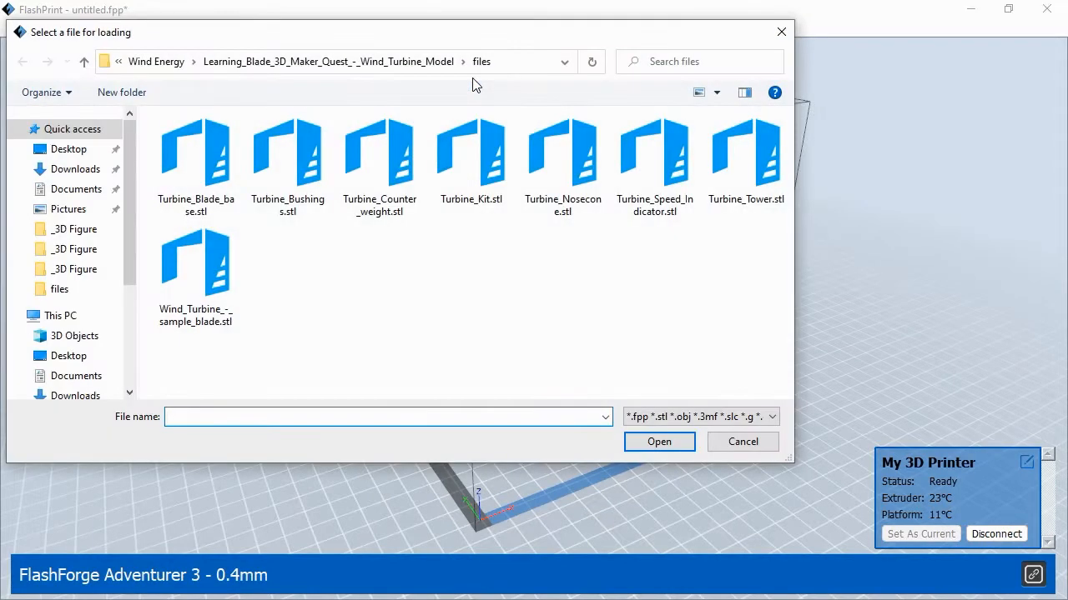
pyautogui.moveTo(464, 90)
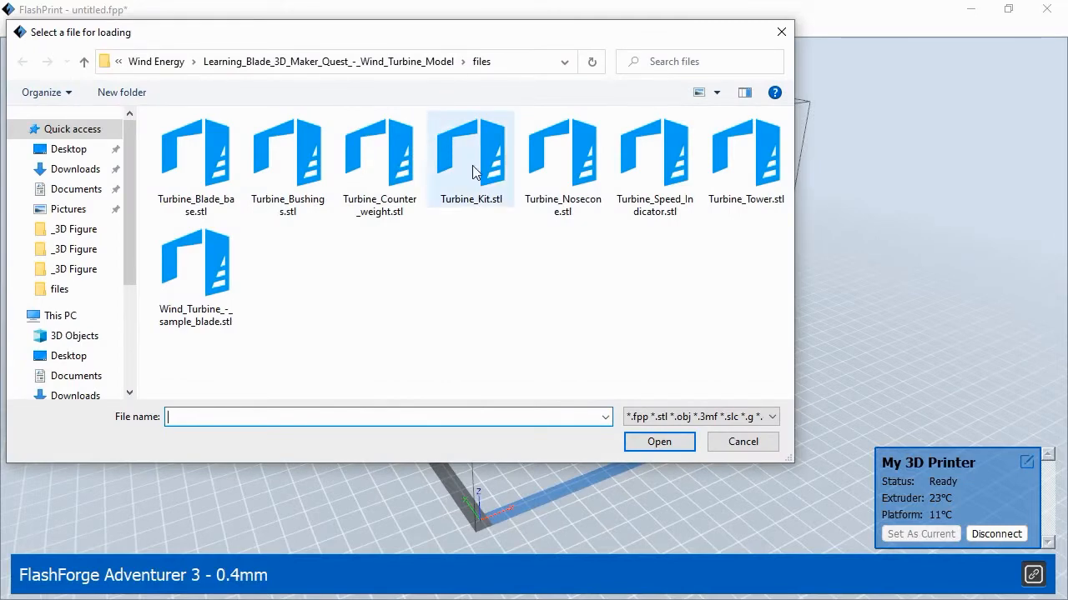
pyautogui.doubleClick(470, 150)
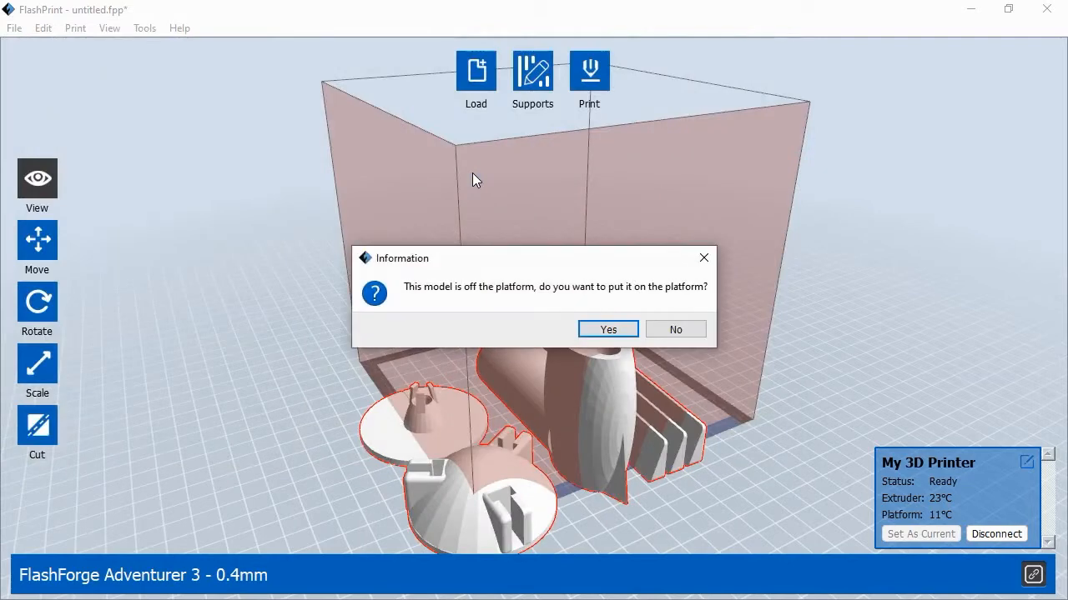
pyautogui.moveTo(494, 193)
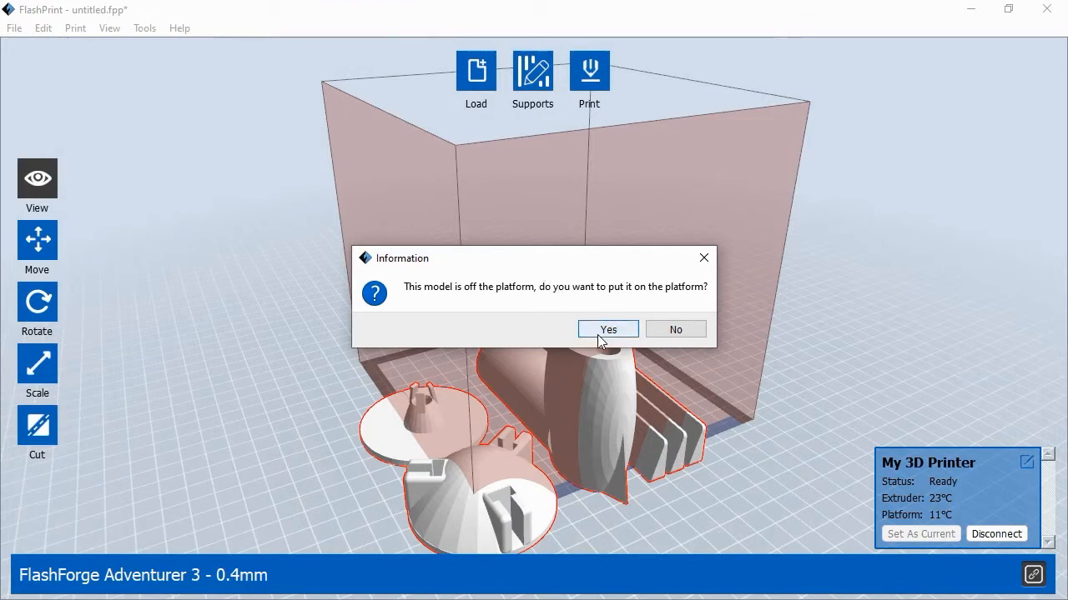
pyautogui.click(608, 328)
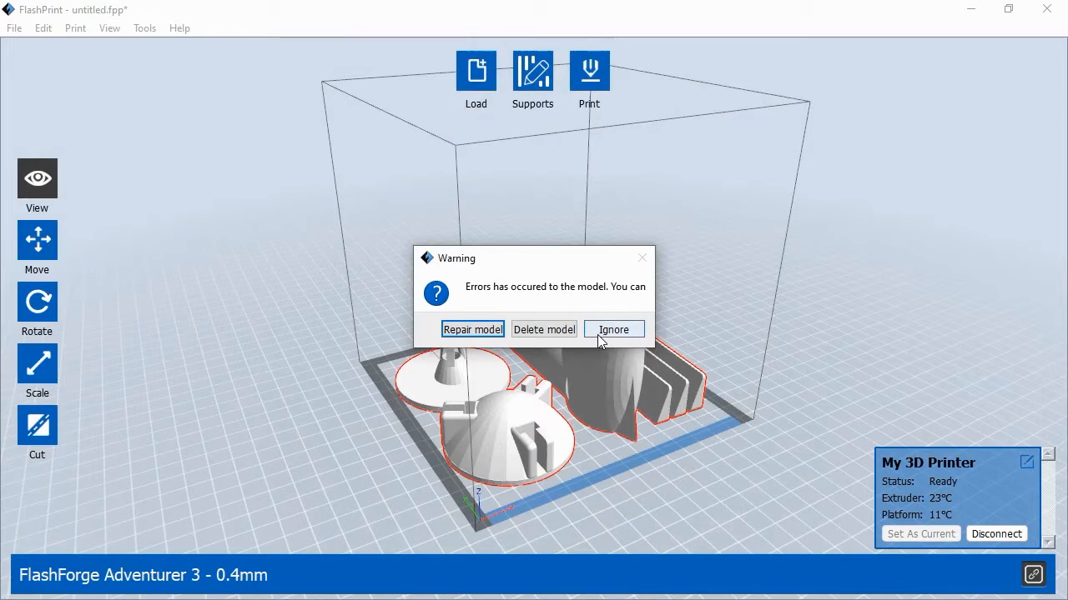
pyautogui.moveTo(480, 335)
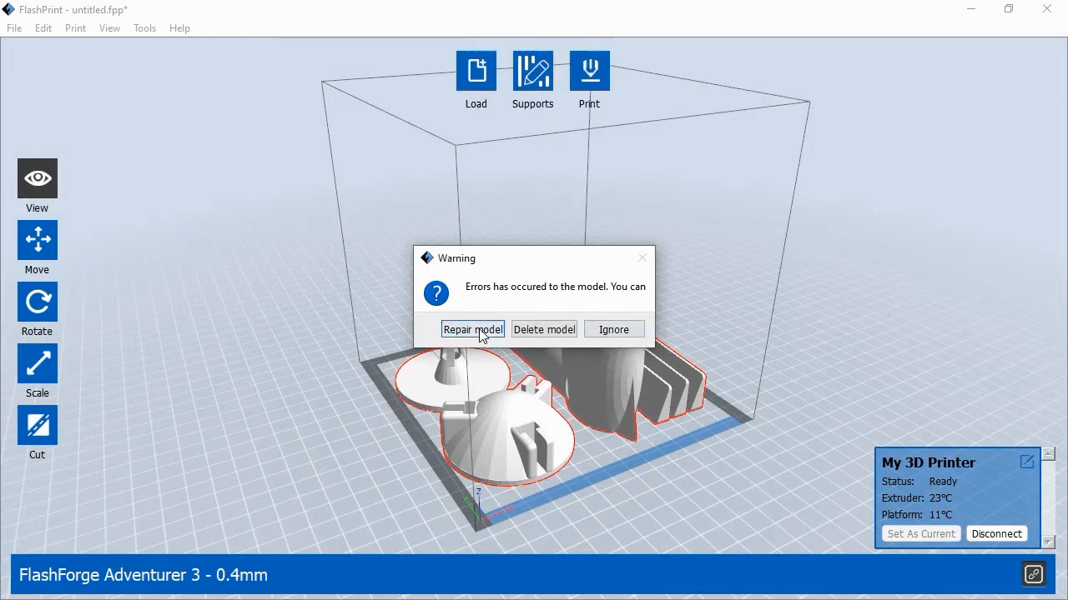
pyautogui.click(472, 331)
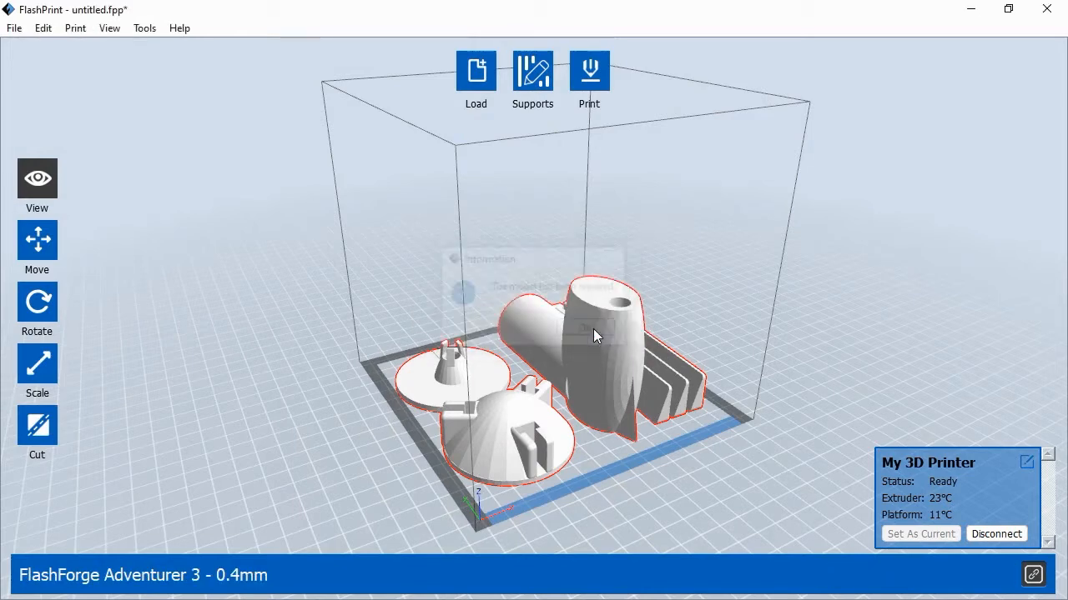
pyautogui.moveTo(597, 337); pyautogui.dragTo(634, 513)
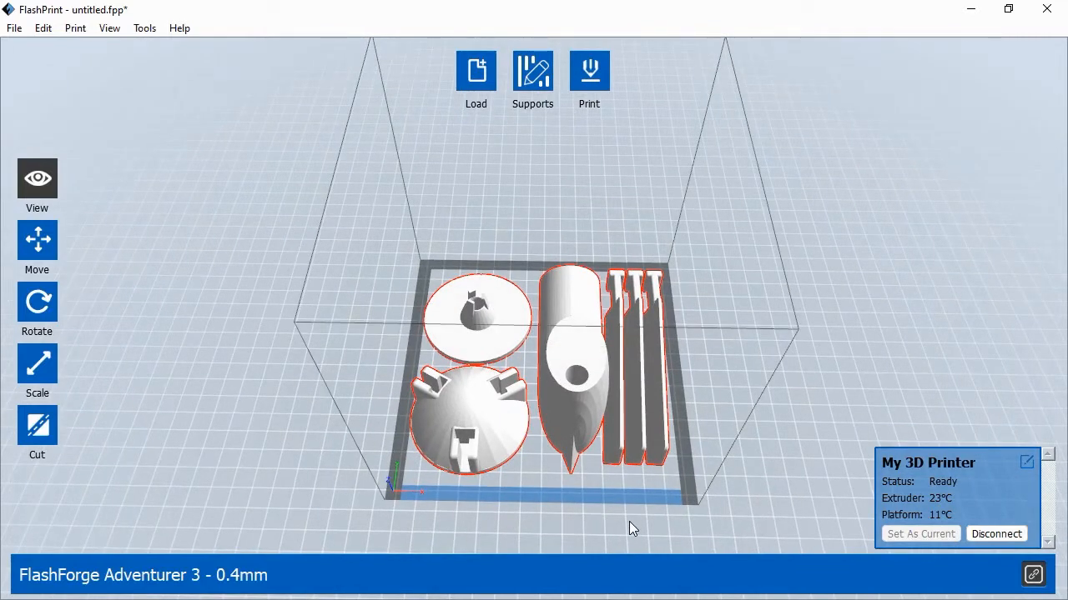
pyautogui.moveTo(716, 383)
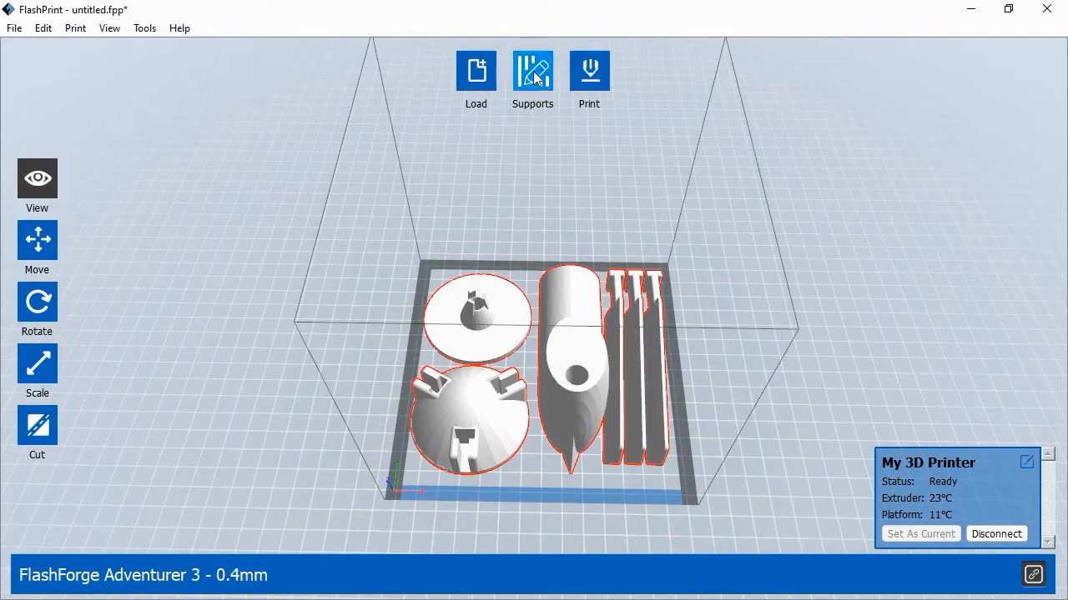
# Generate linear auto supports at a 55° overhang threshold inside the turbine tower
pyautogui.click(532, 71)
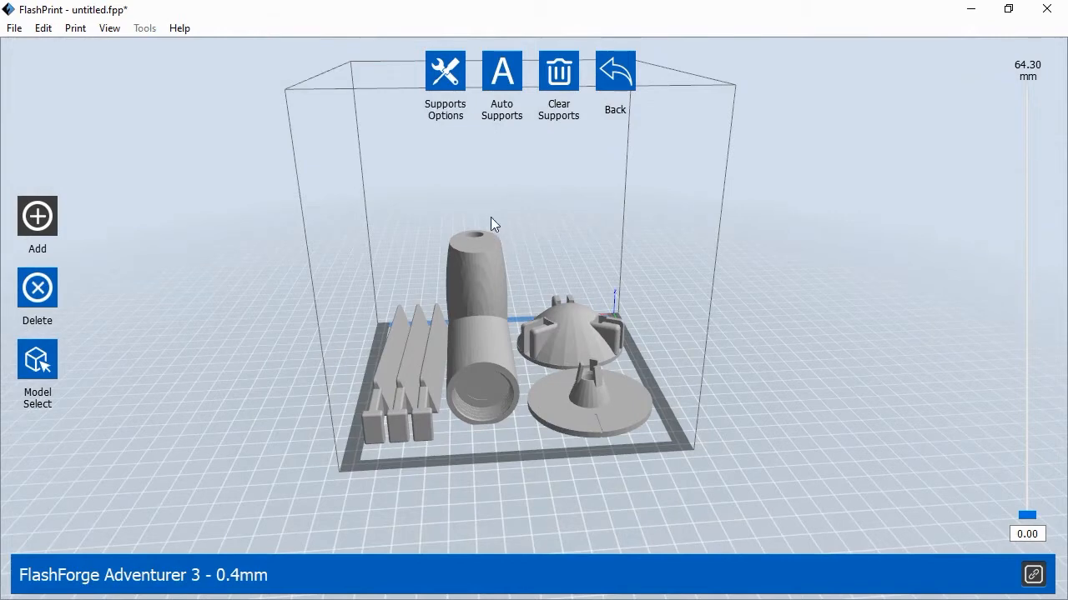
pyautogui.click(445, 70)
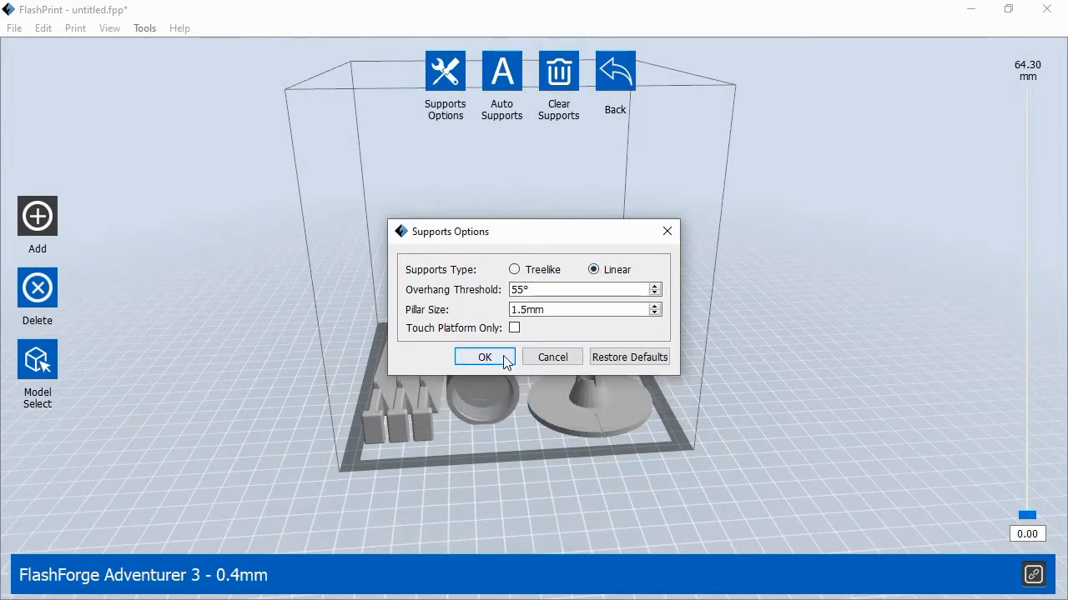
pyautogui.click(484, 357)
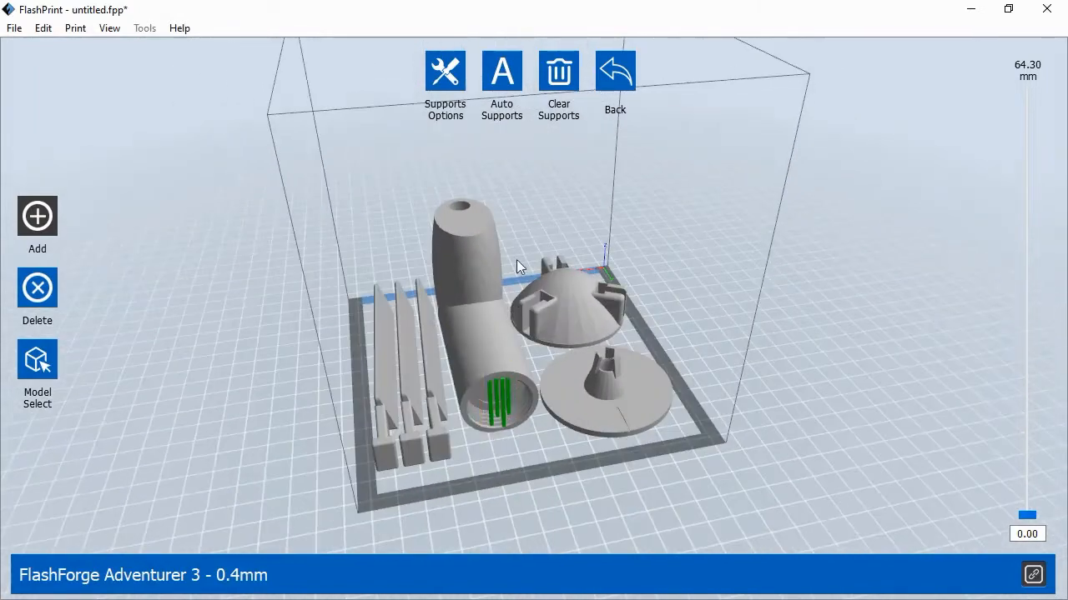
pyautogui.click(613, 70)
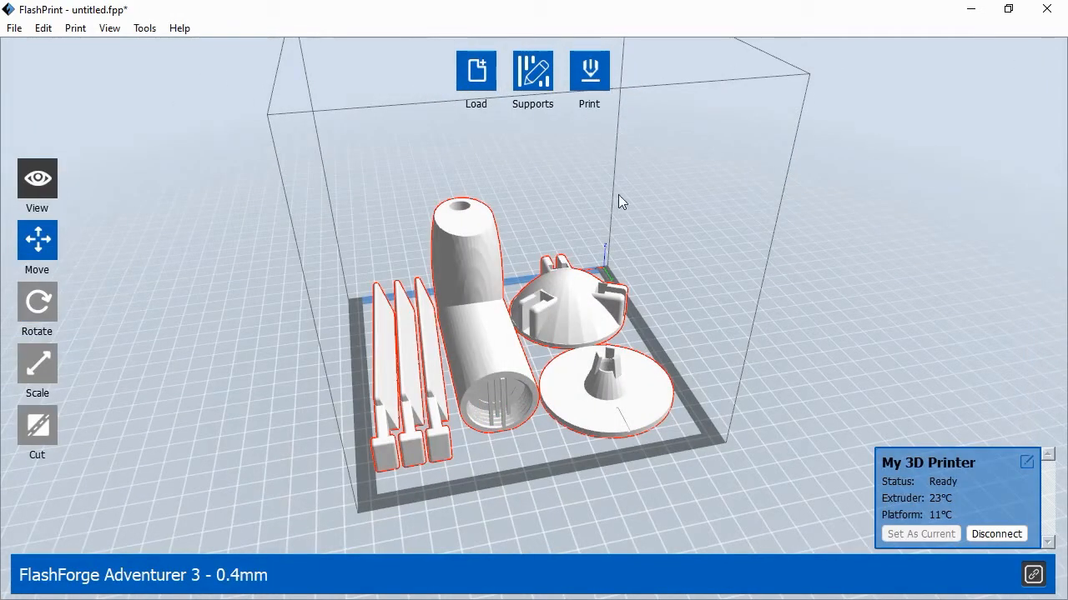
# Accept print settings with PLA, supports and raft enabled, Standard resolution, proceeding to save Turbine_Kit.gx
pyautogui.moveTo(620, 201); pyautogui.dragTo(487, 460)
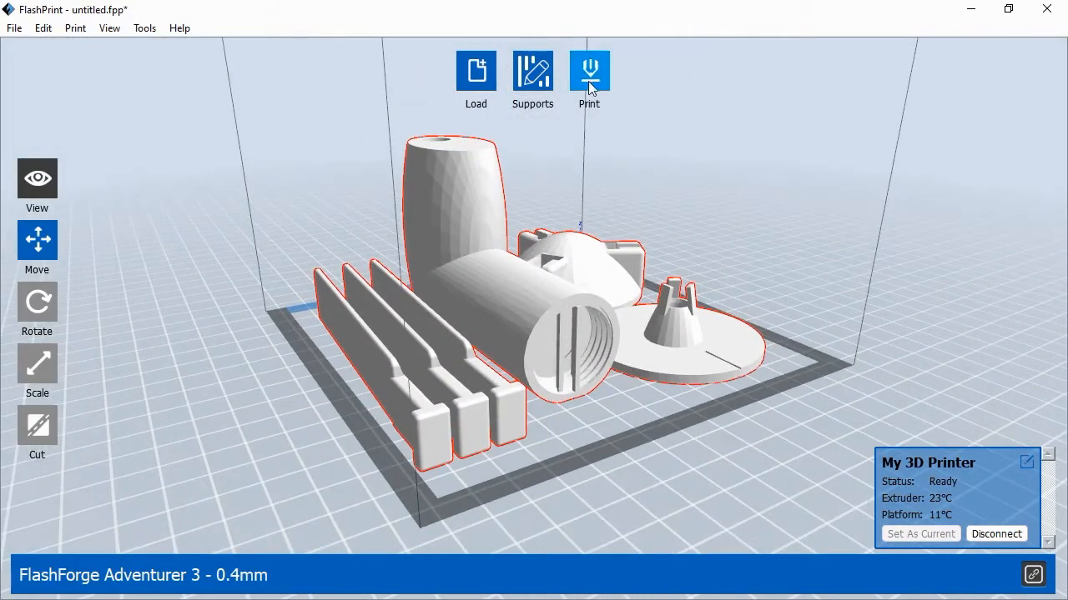
pyautogui.click(589, 68)
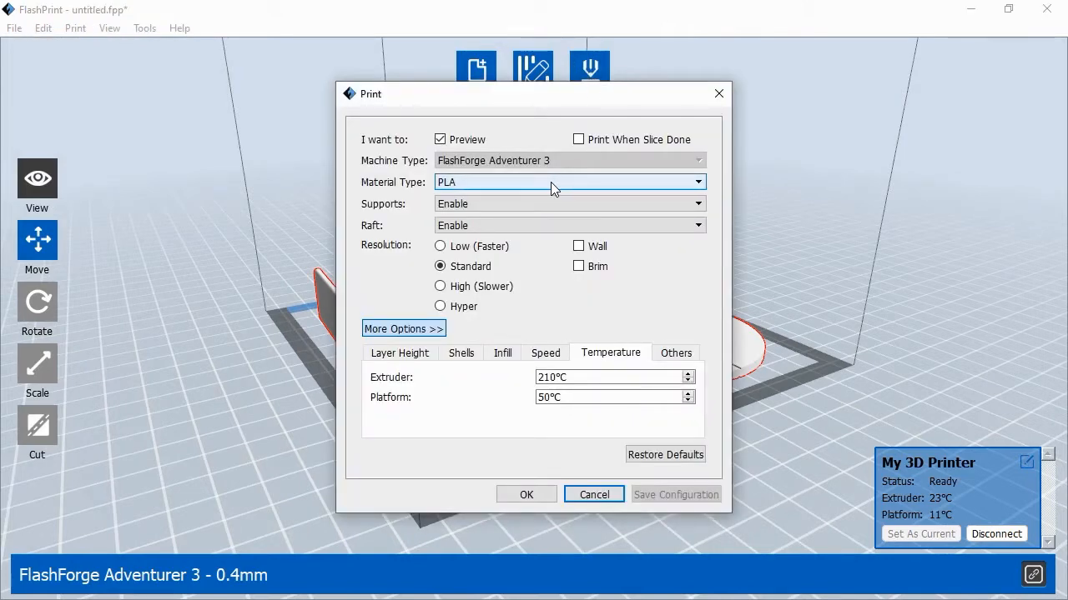
pyautogui.moveTo(549, 210)
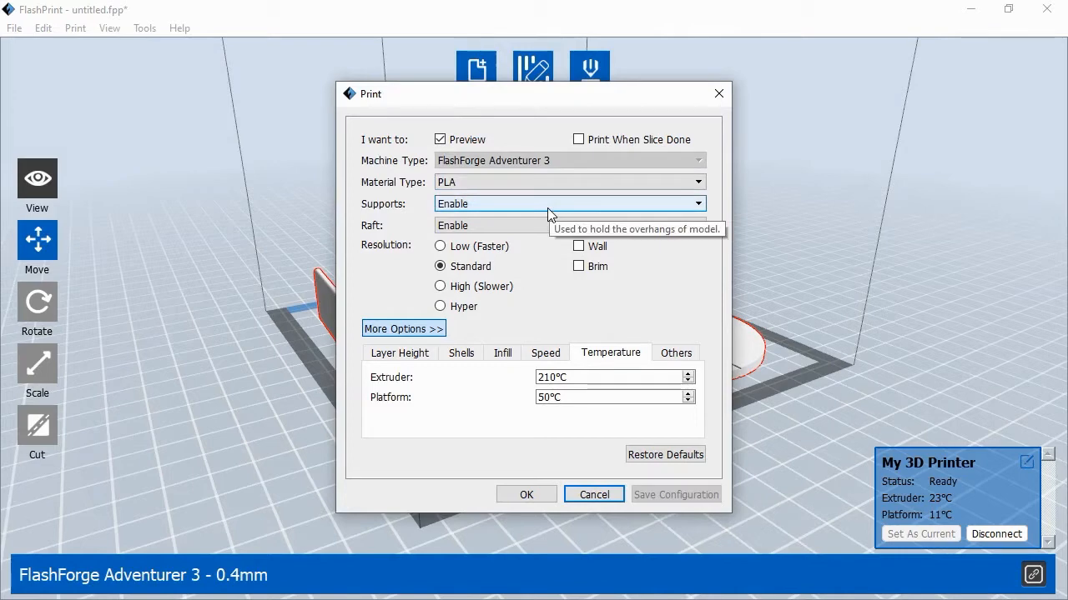
pyautogui.moveTo(537, 232)
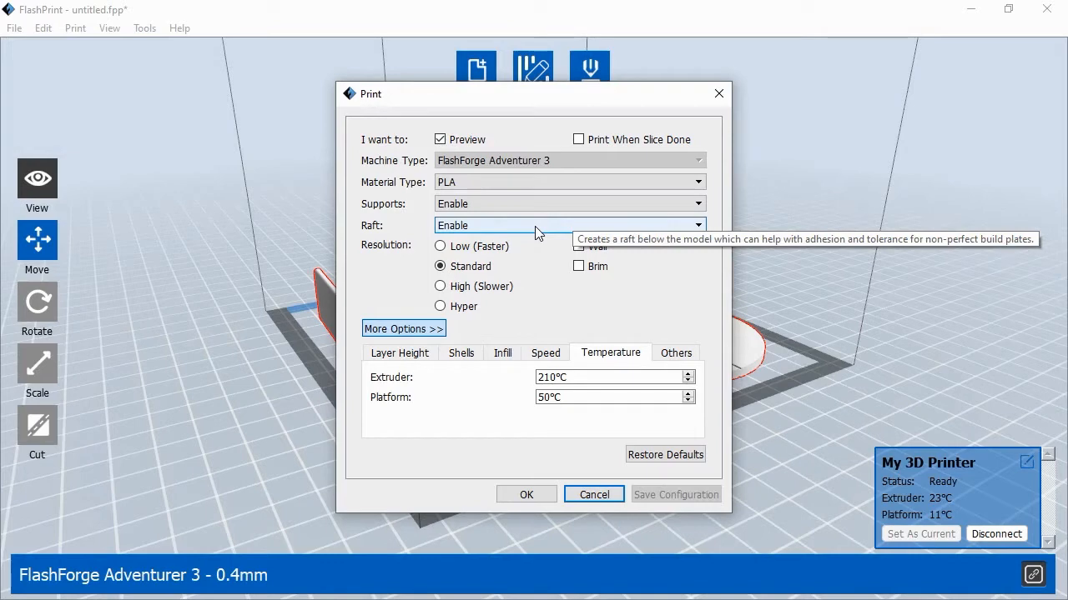
pyautogui.moveTo(552, 287)
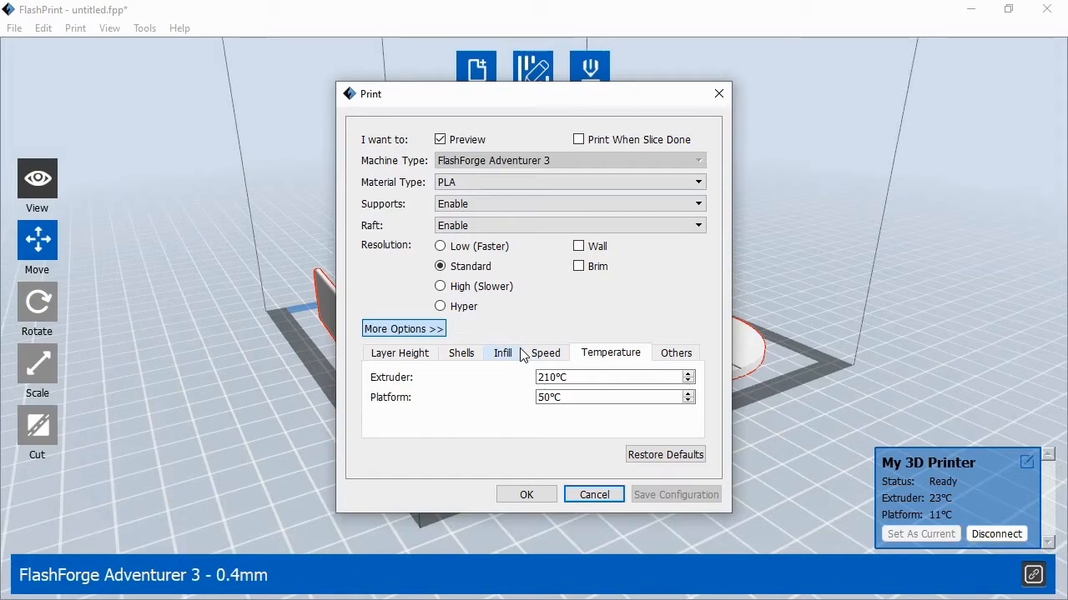
pyautogui.click(528, 494)
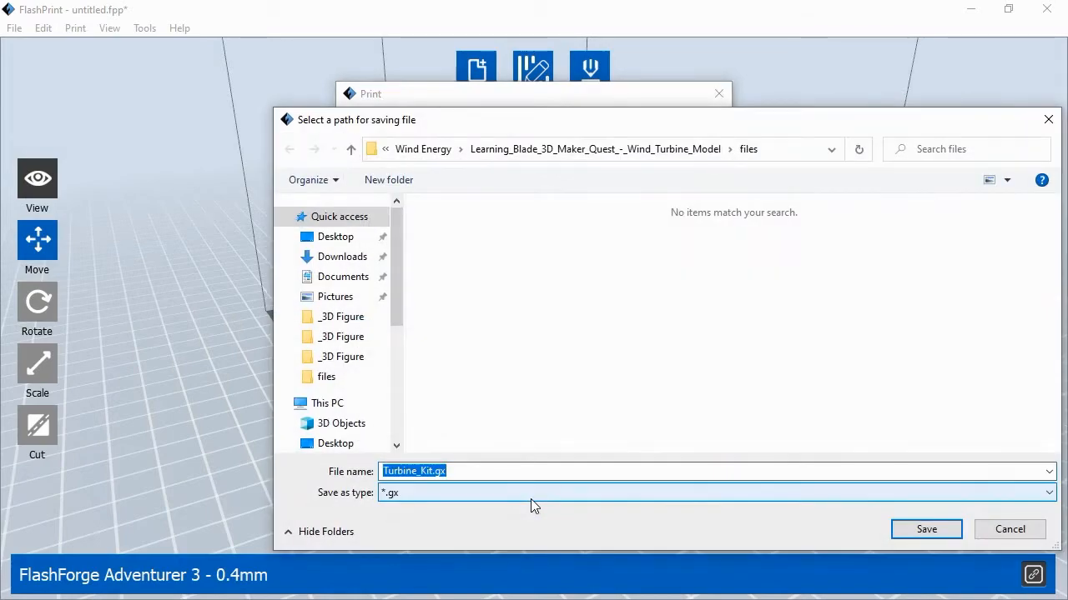
# Save Turbine_Kit.gx to slice a 361-layer preview (8 h 13 min, 39.91 m) and inspect it
pyautogui.click(926, 529)
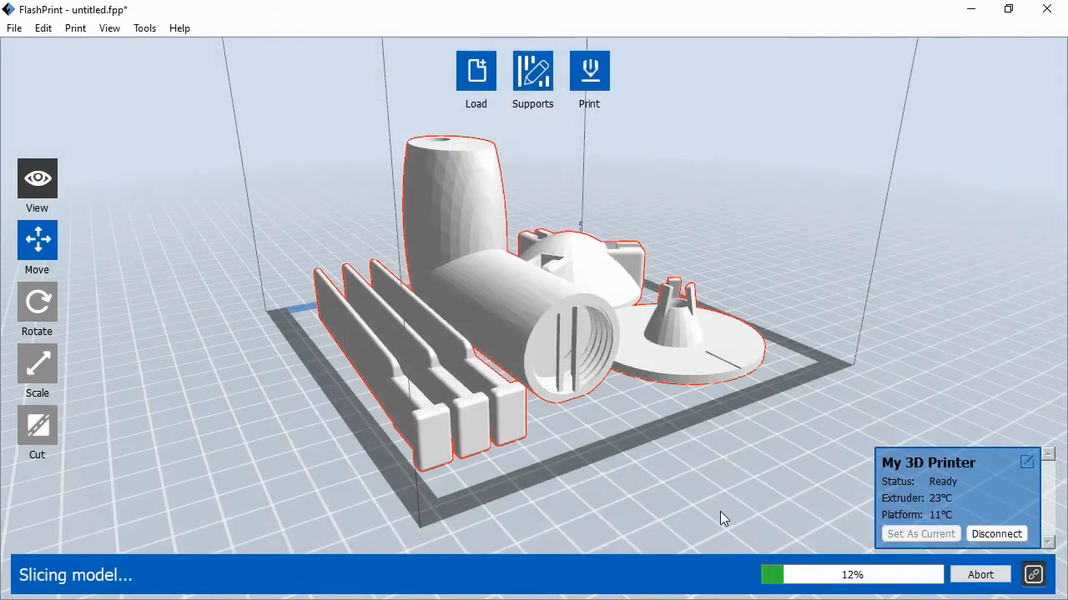
pyautogui.moveTo(167, 312)
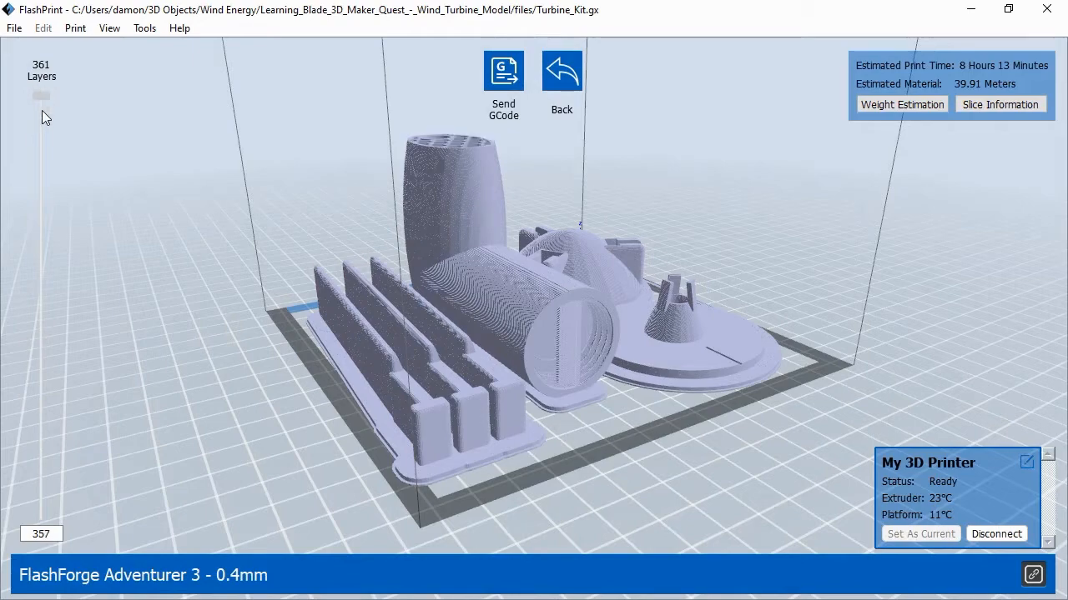
pyautogui.moveTo(40, 93); pyautogui.dragTo(40, 244)
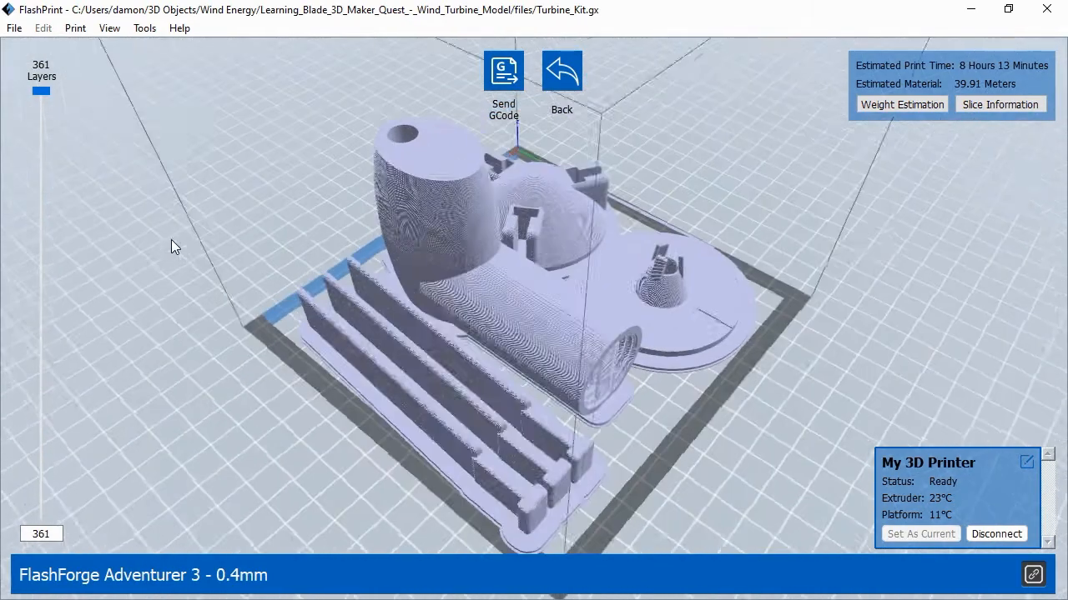
pyautogui.click(503, 70)
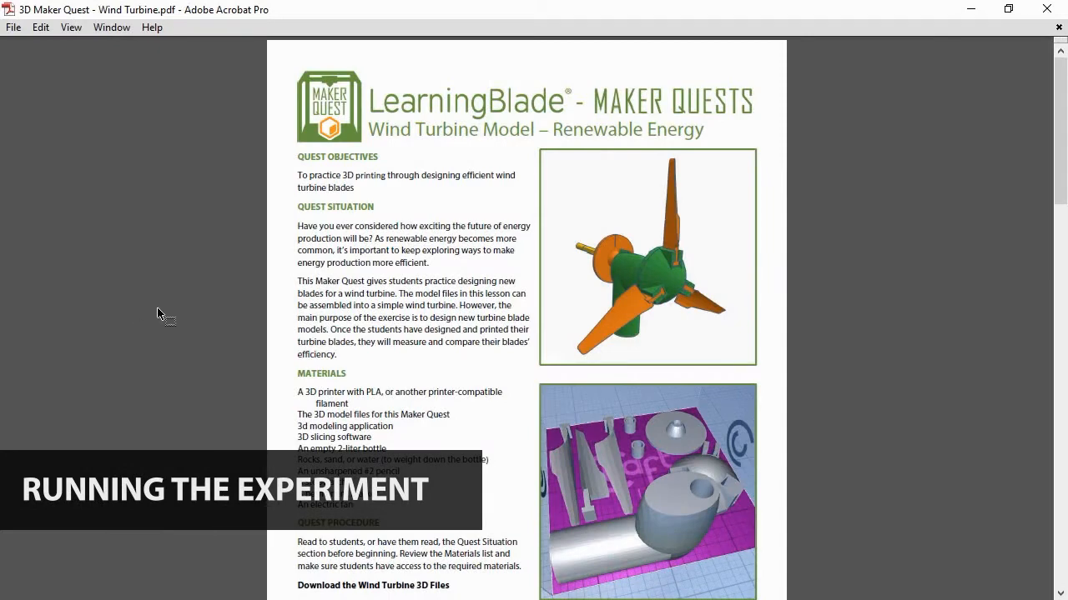
pyautogui.scroll(-3)
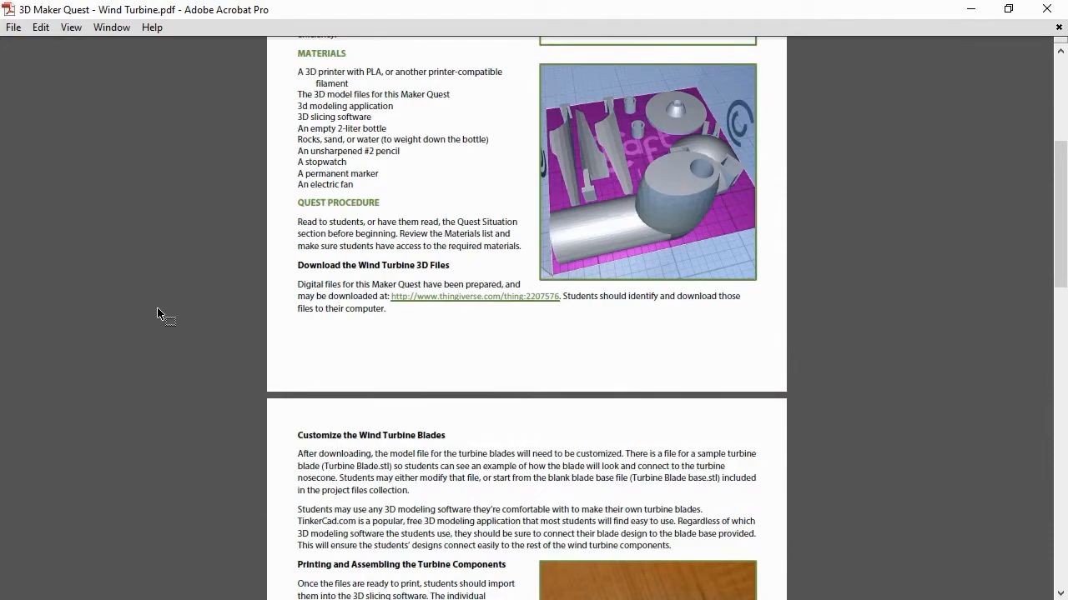
pyautogui.scroll(-3)
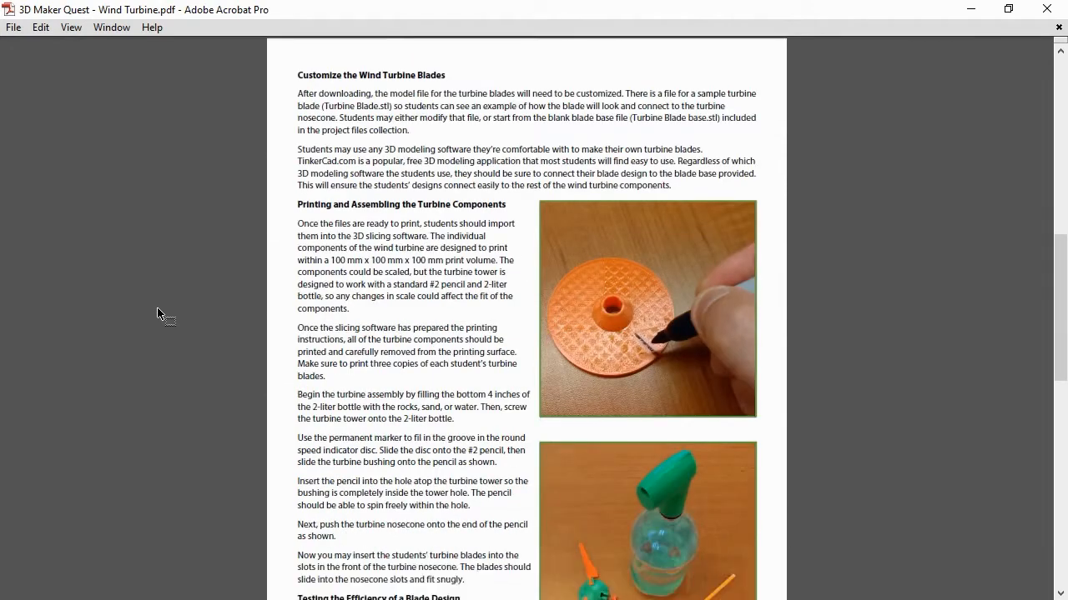
pyautogui.scroll(-3)
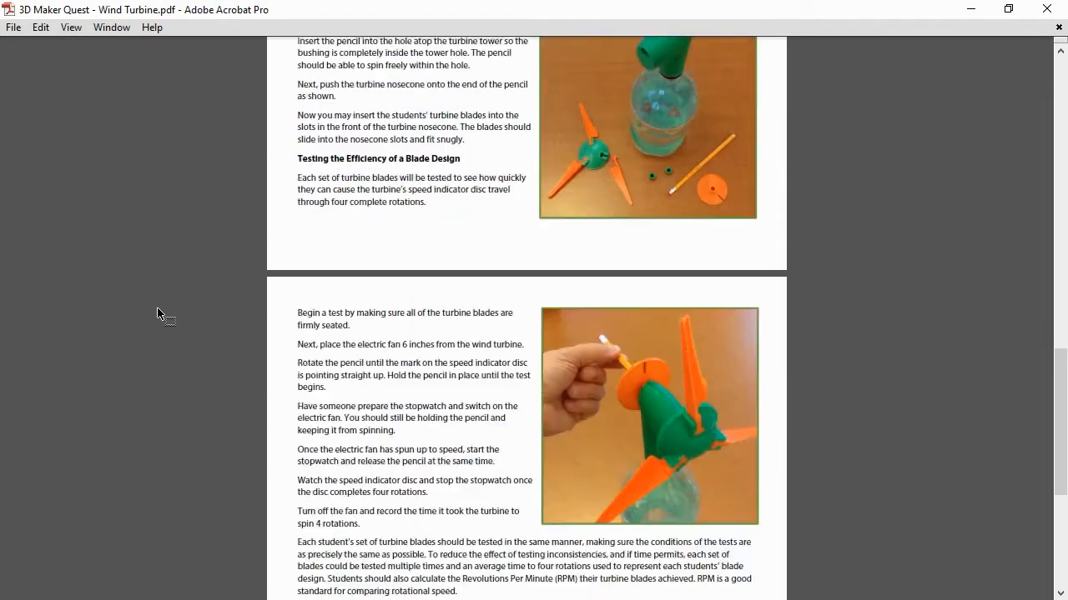
pyautogui.scroll(-3)
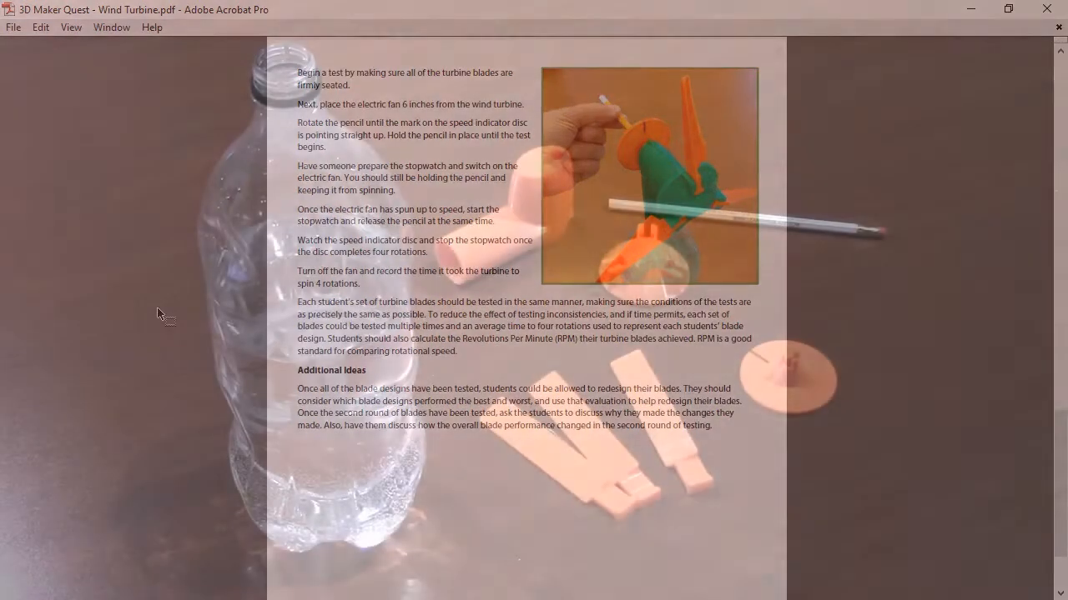